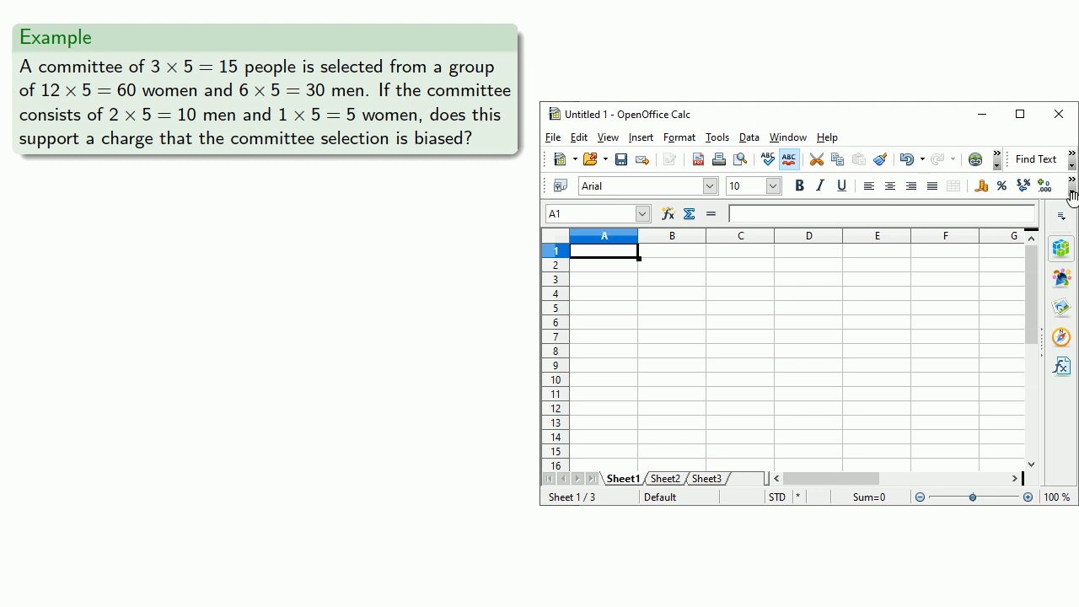
# Step: Show the Help menu options over the empty sheet
pyautogui.click(827, 136)
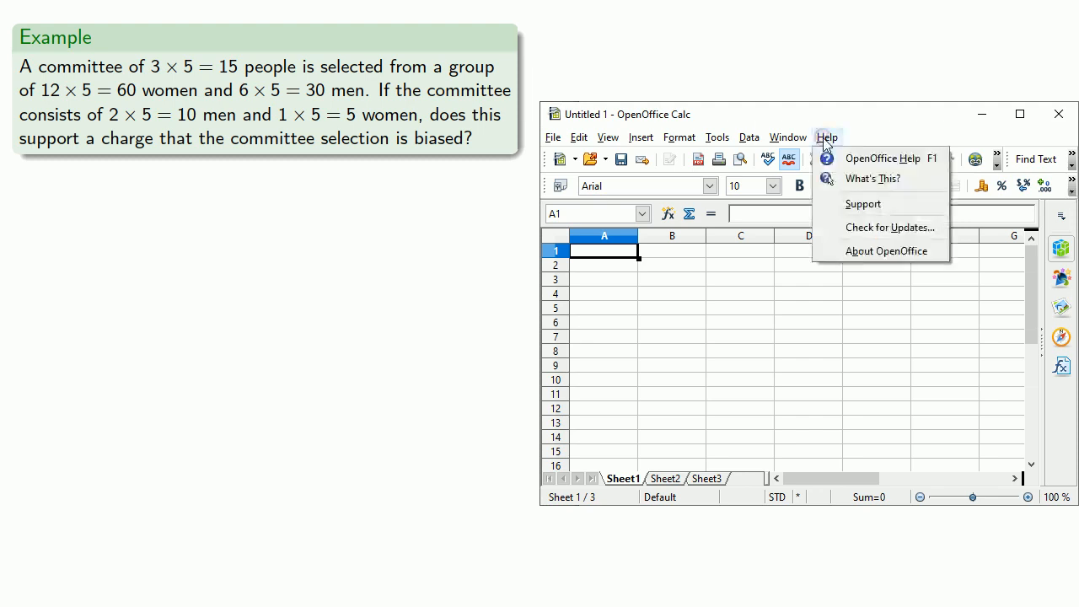
# Step: Search the OpenOffice Help index for 'HYPERgeometric'
pyautogui.click(882, 159)
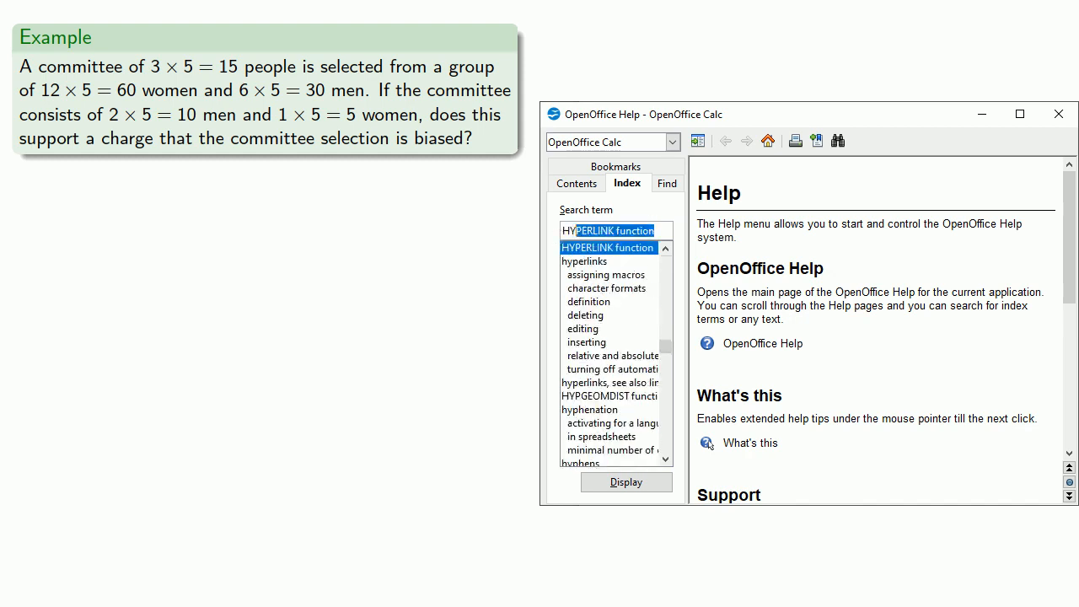
pyautogui.write('HYPERgeometric')
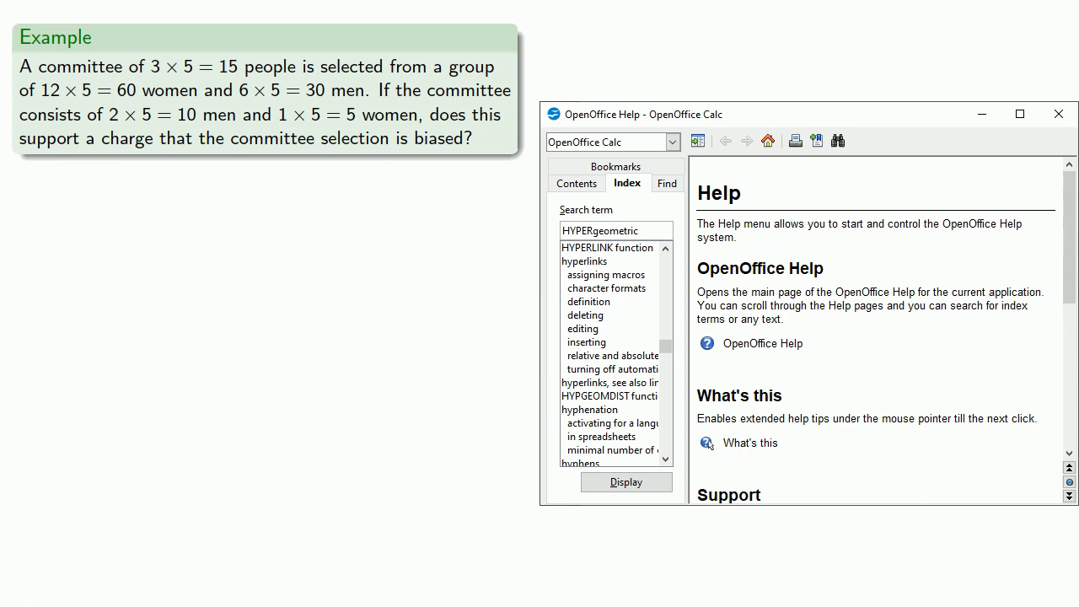
# Step: Read the HYPGEOMDIST help page's syntax and example, then return to the Calc sheet
pyautogui.click(609, 395)
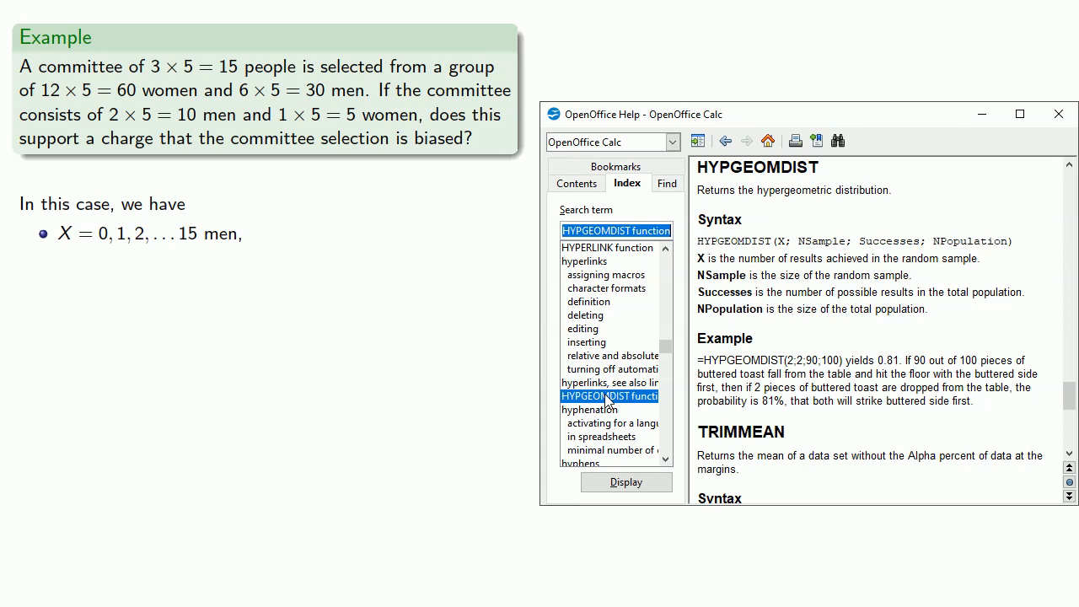
pyautogui.tripleClick(806, 275)
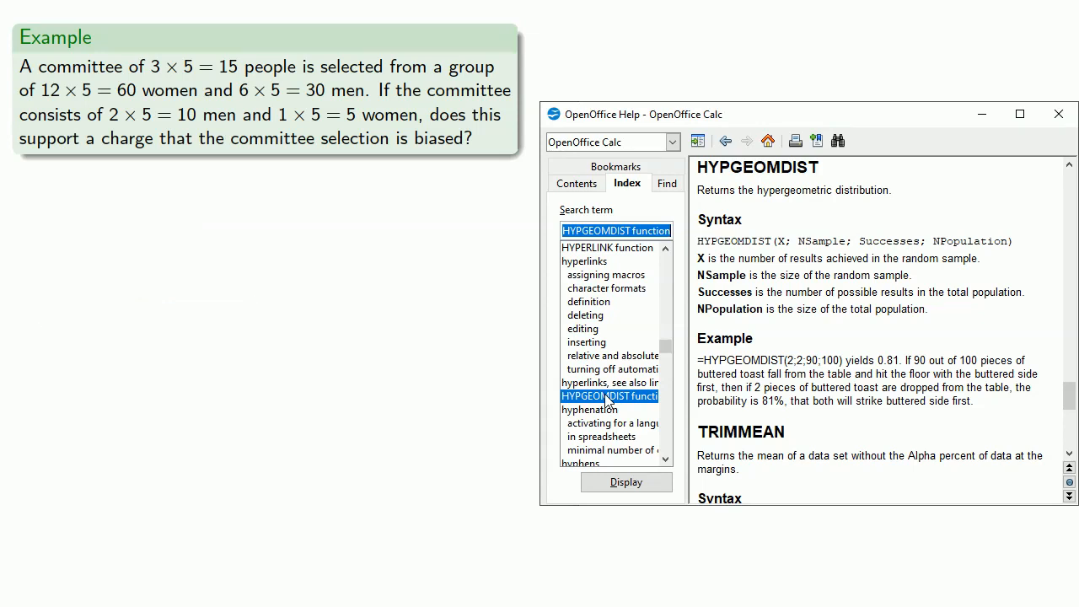
pyautogui.moveTo(166, 115); pyautogui.dragTo(247, 115)
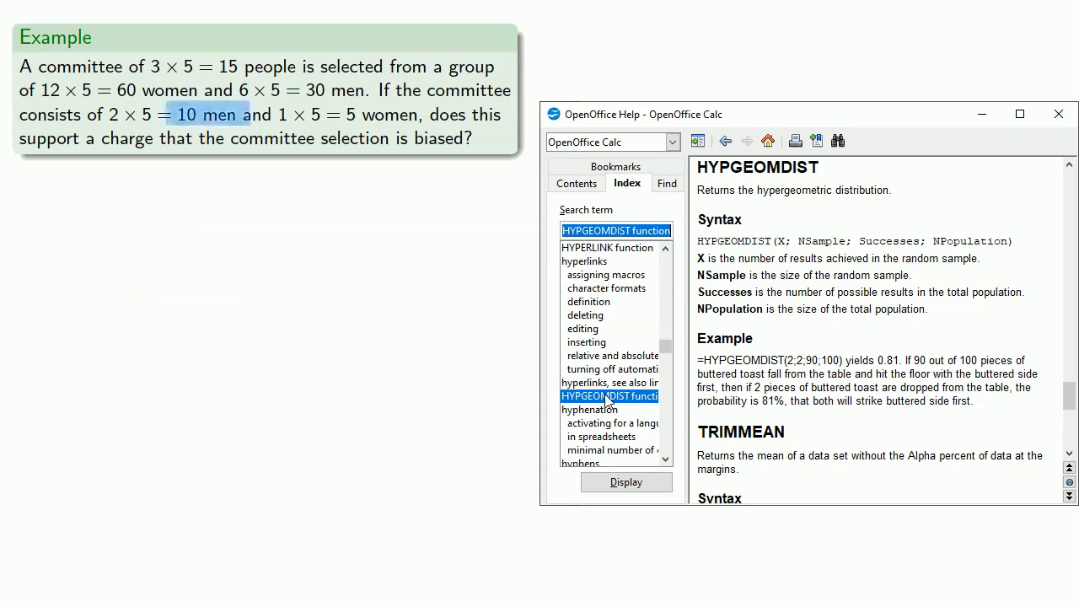
pyautogui.click(1059, 114)
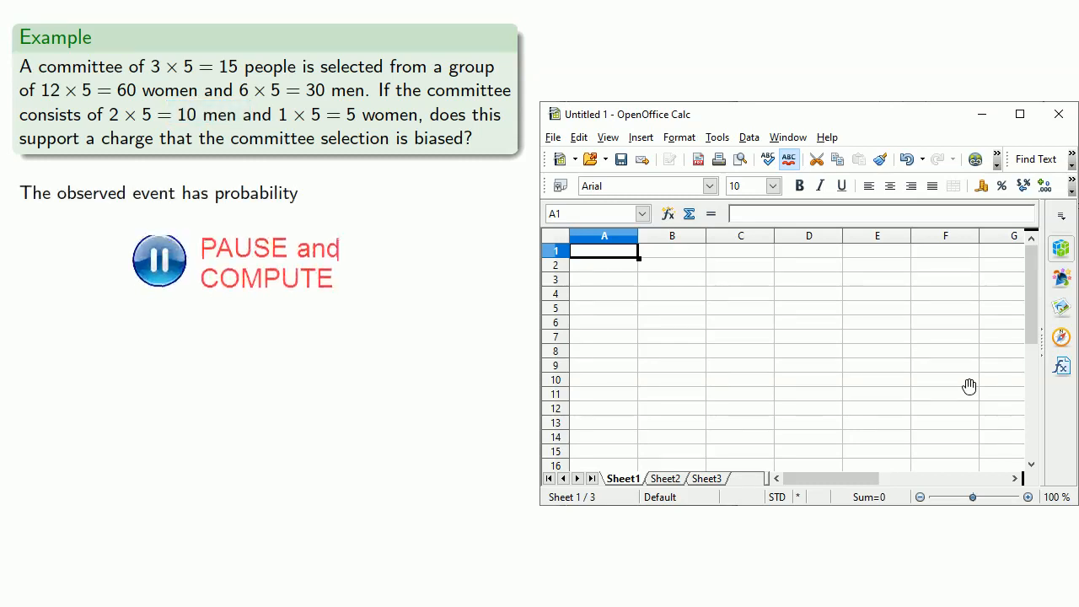
# Step: Enter a test =HYPGEOMDIST(10;15;30;90) formula in A1
pyautogui.write('=h')
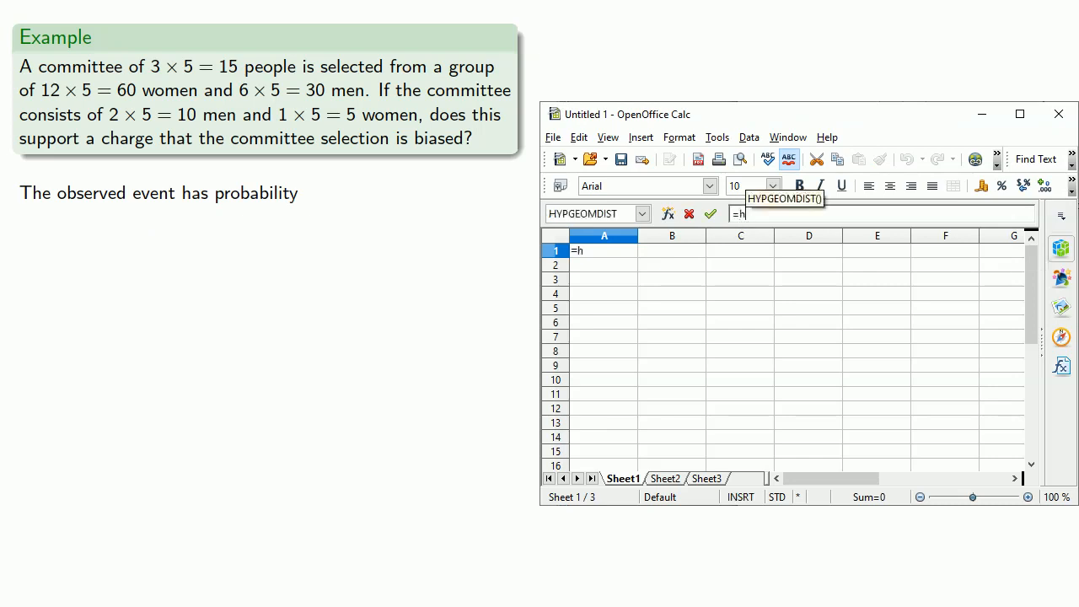
pyautogui.write('ypgeomdist')
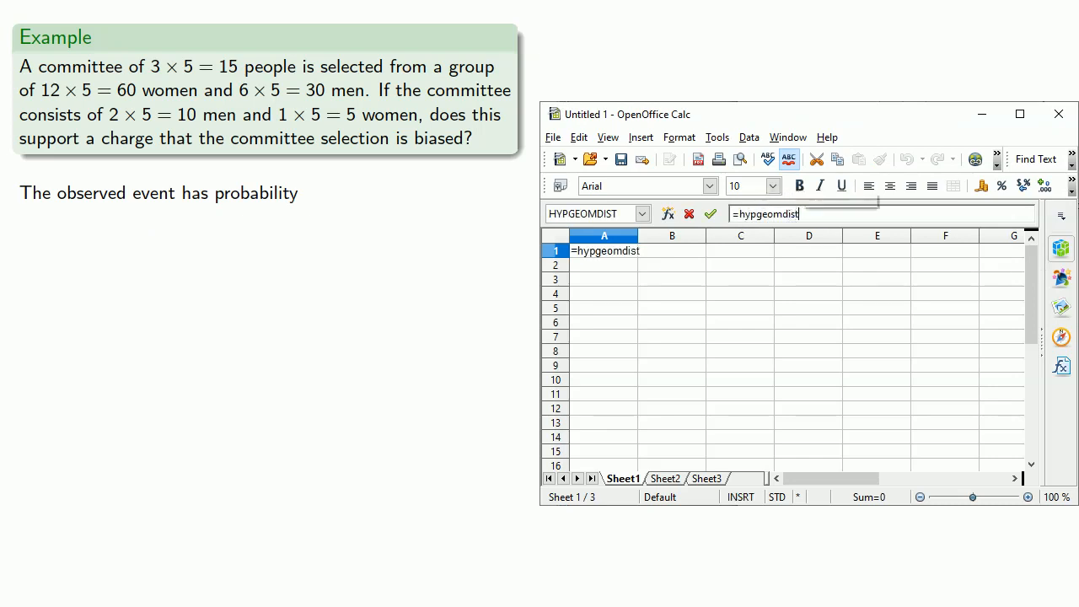
pyautogui.write('(10;')
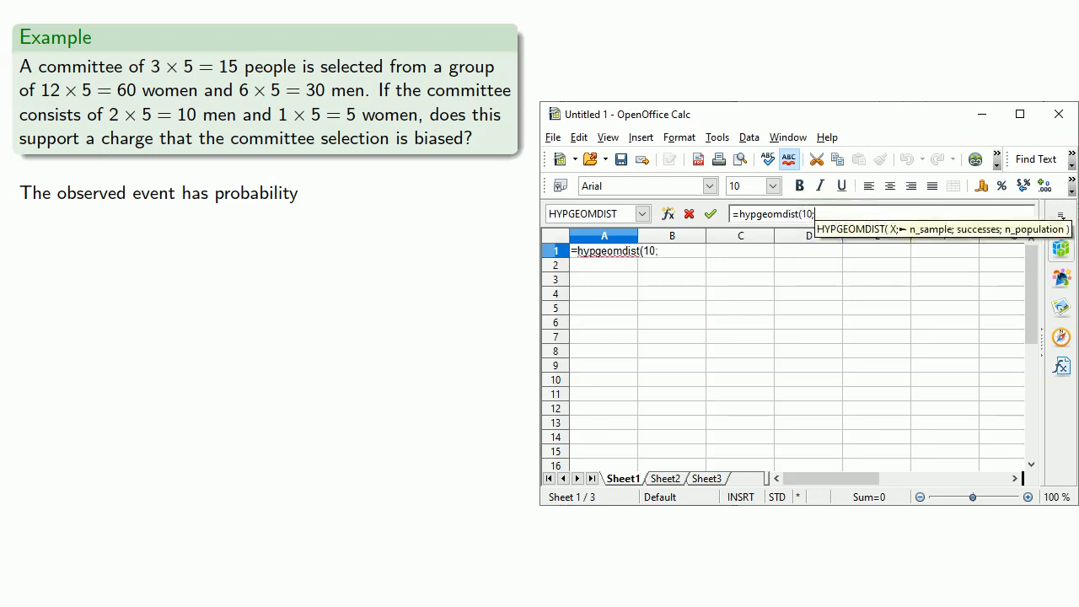
pyautogui.write('15;3')
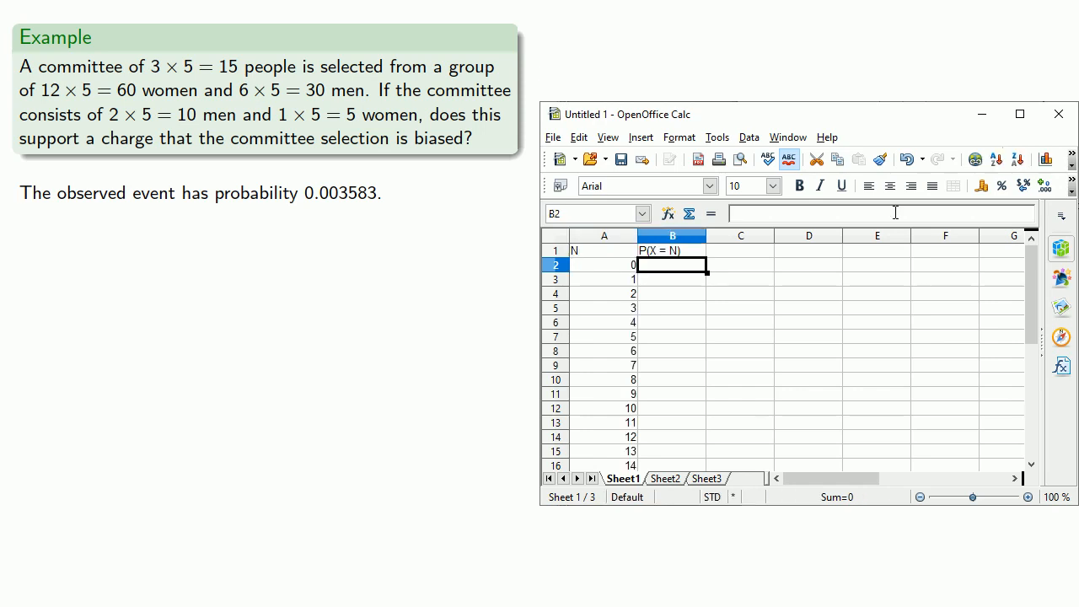
# Step: Enter =HYPGEOMDIST(A2;15;30;90) in B2, giving 0.001161553 for N = 0
pyautogui.write('=hypge')
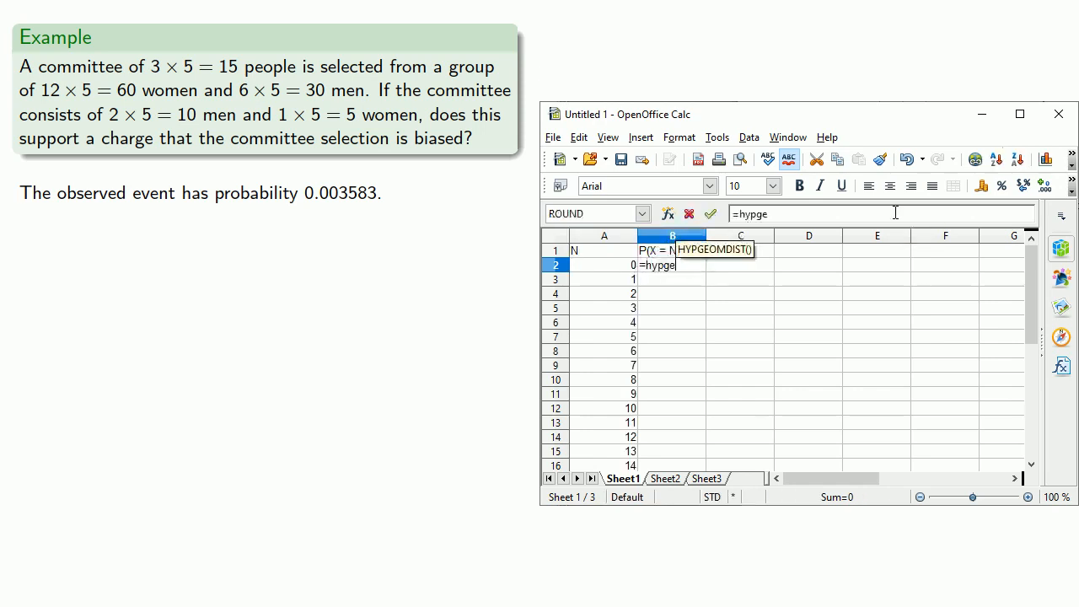
pyautogui.write('omdist(A2')
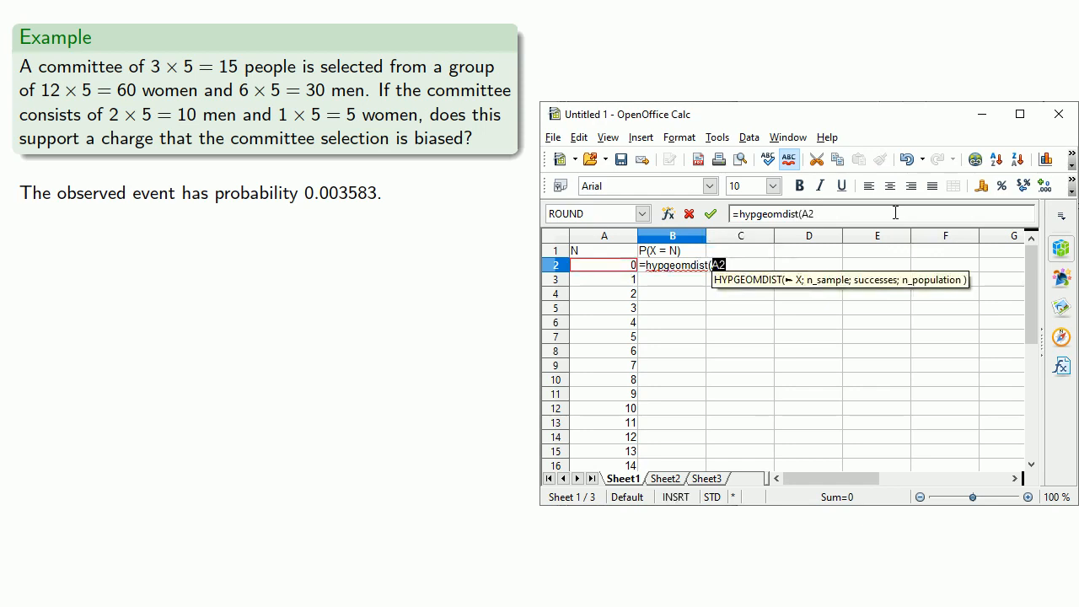
pyautogui.write(';15;30')
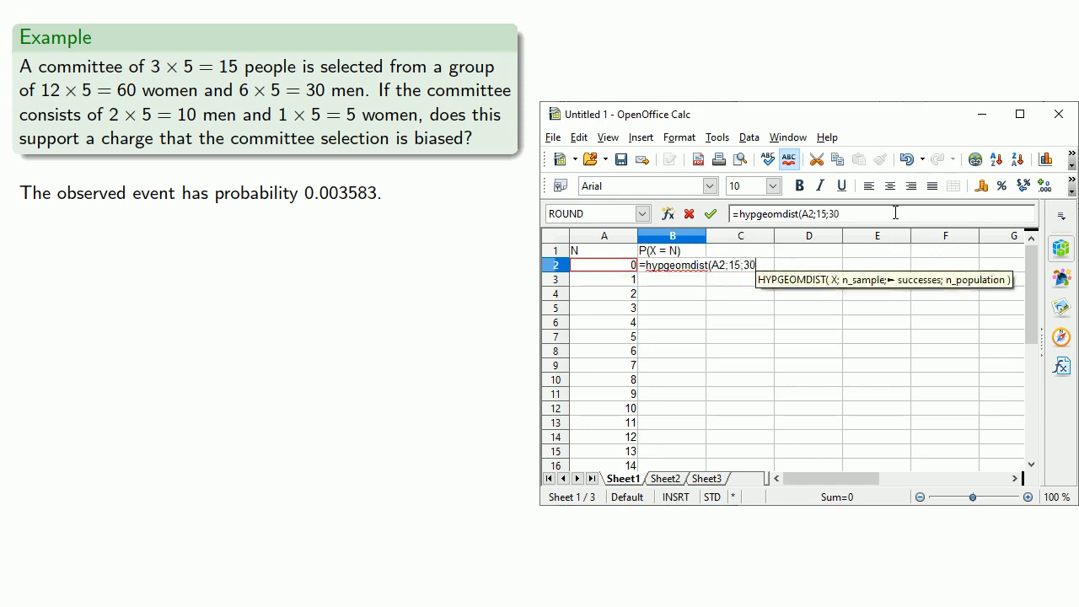
pyautogui.write(';90')
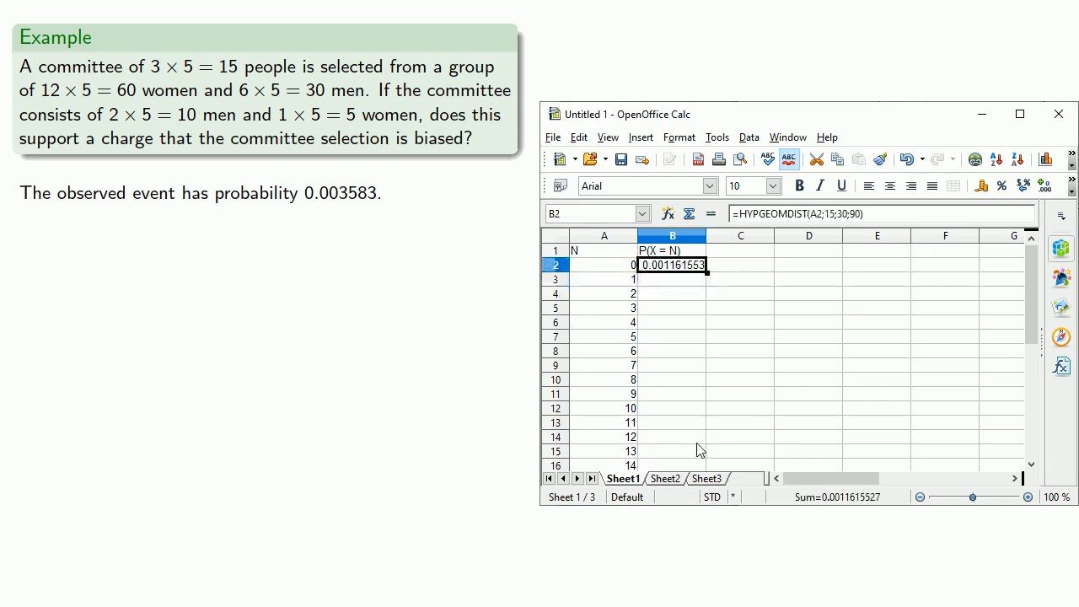
# Step: Select B2:B17 and start filling the formula down via the Edit menu
pyautogui.moveTo(672, 265); pyautogui.dragTo(671, 466)
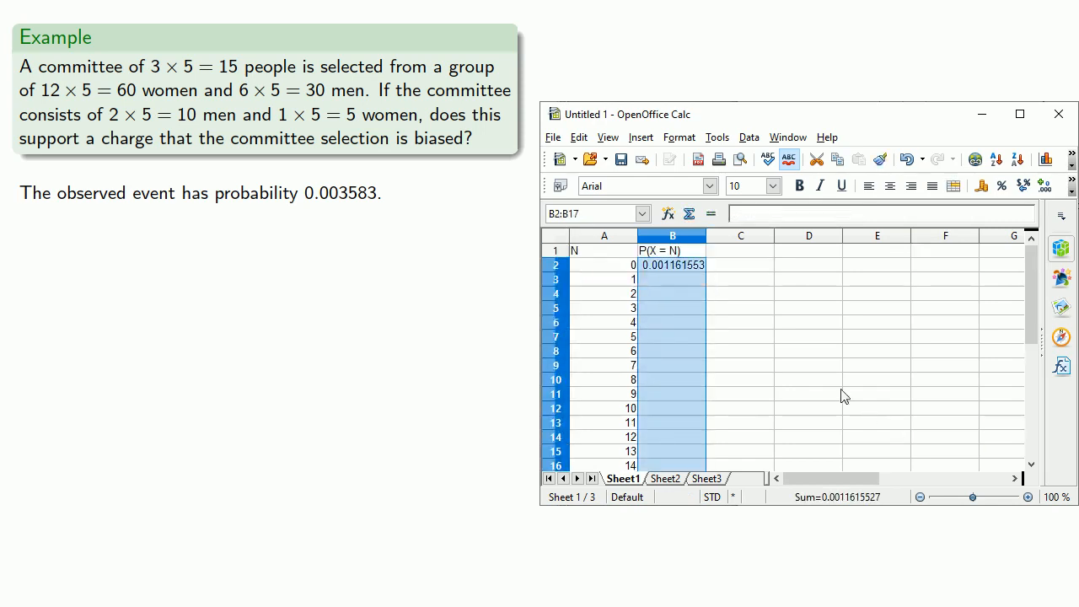
pyautogui.click(578, 136)
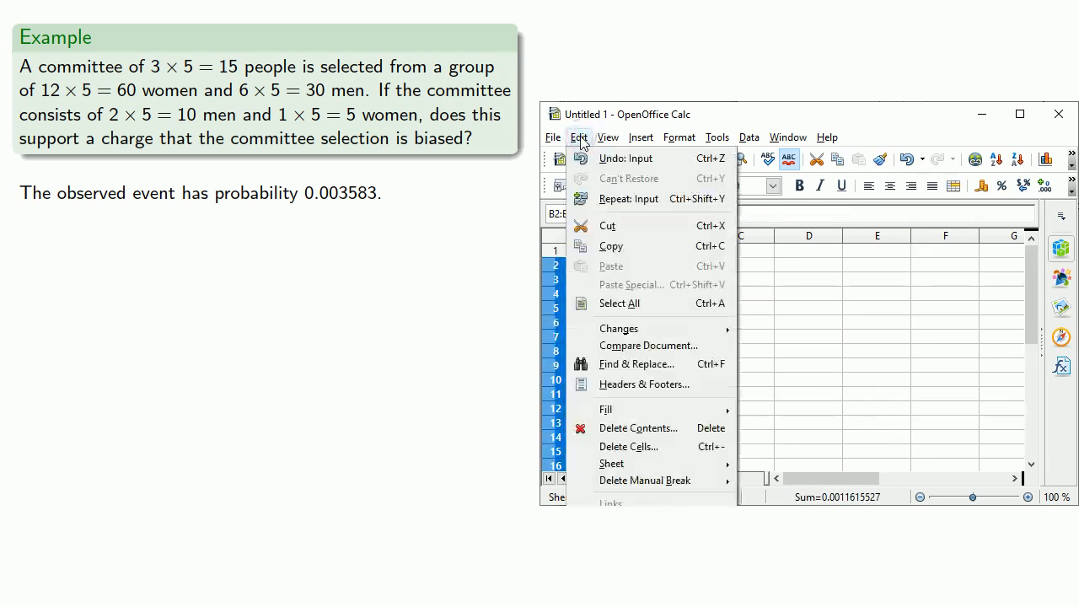